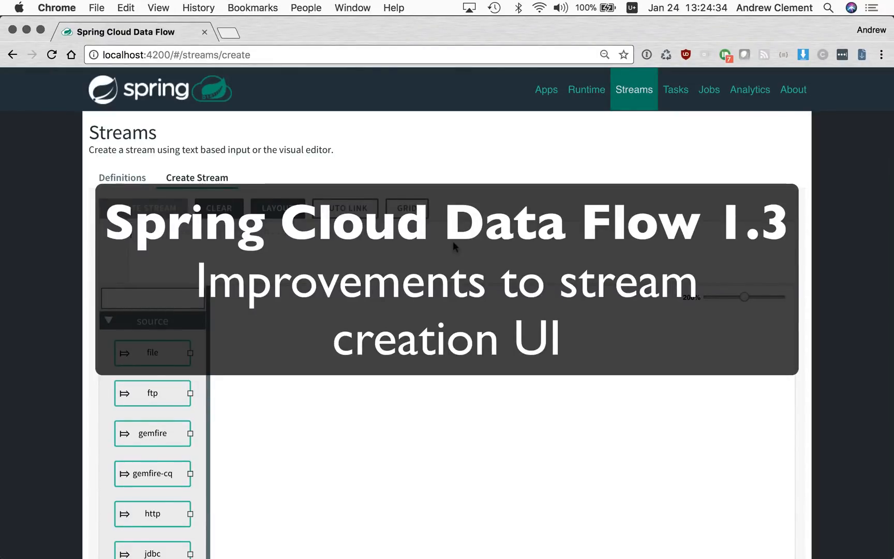
mouse_move(342, 262)
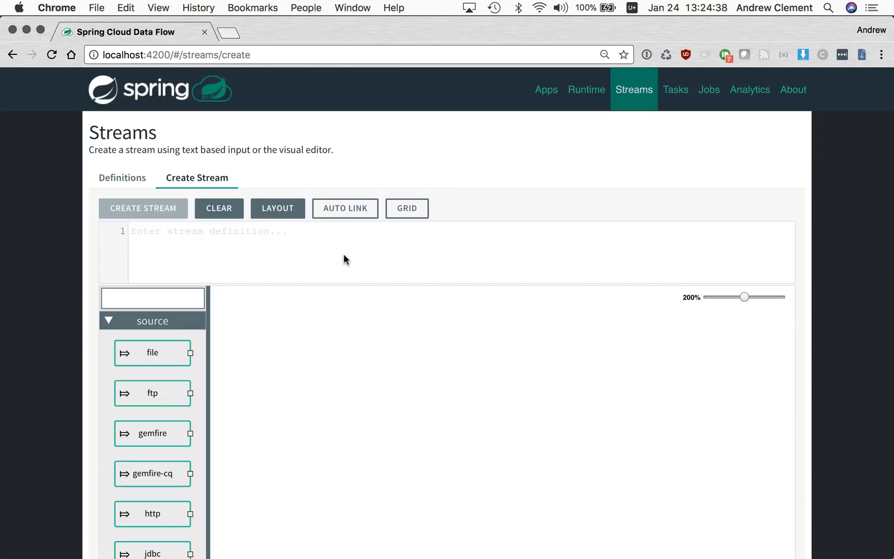
mouse_move(366, 258)
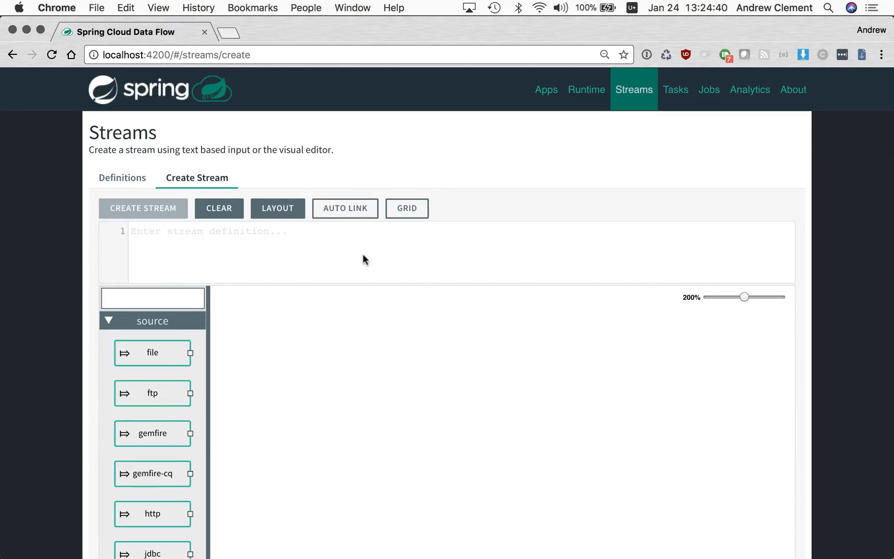
Step: Search the palette for http and destination, and place a destination fed by the http source
left_click(153, 298)
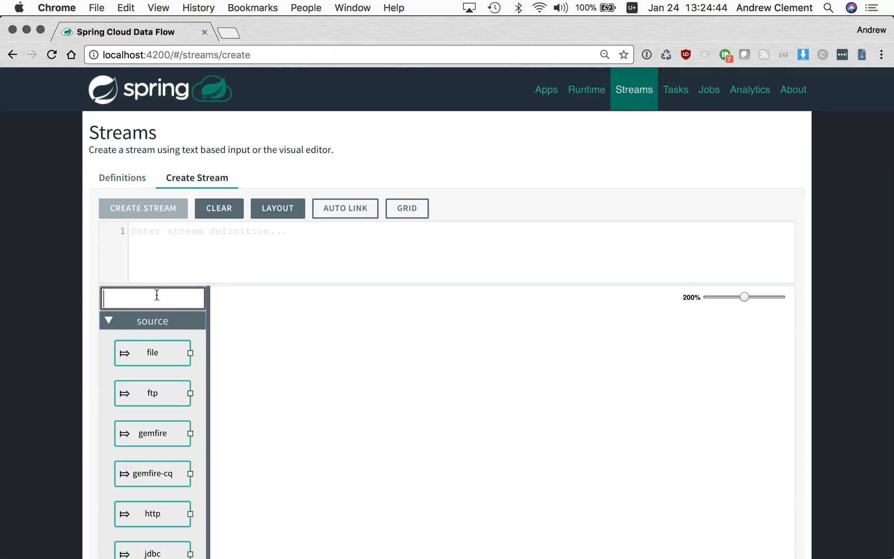
type("http")
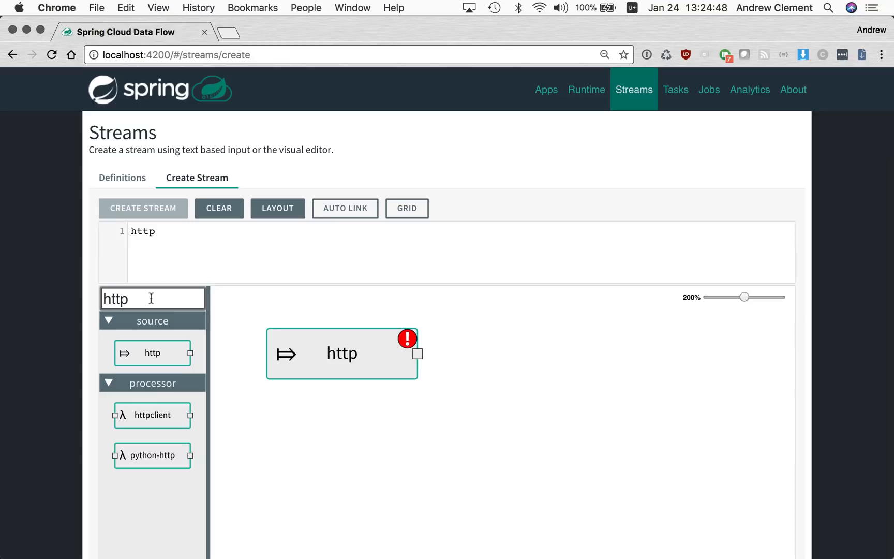
type("fe")
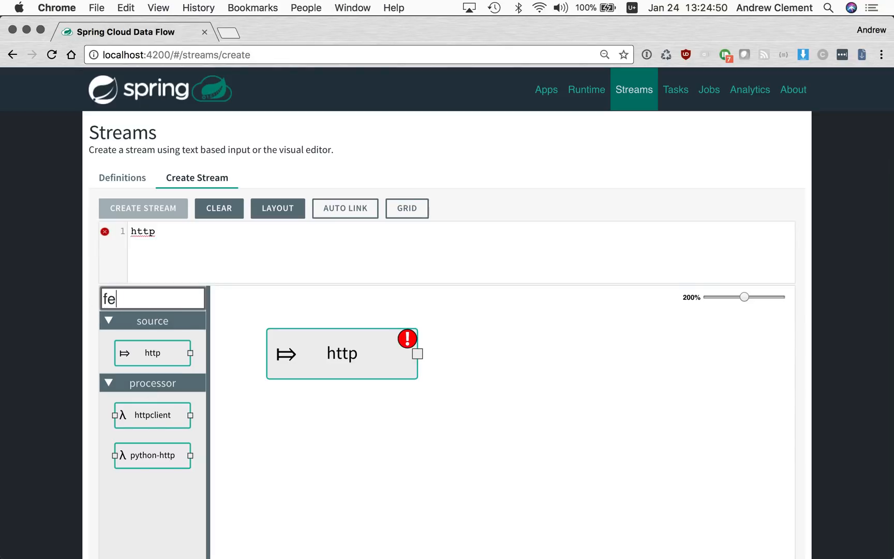
type("dest")
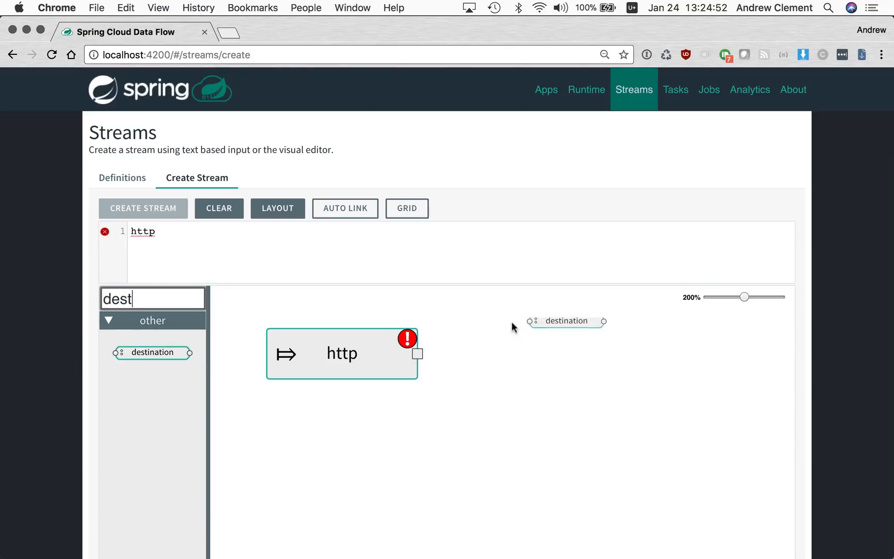
left_click_drag(566, 321, 578, 358)
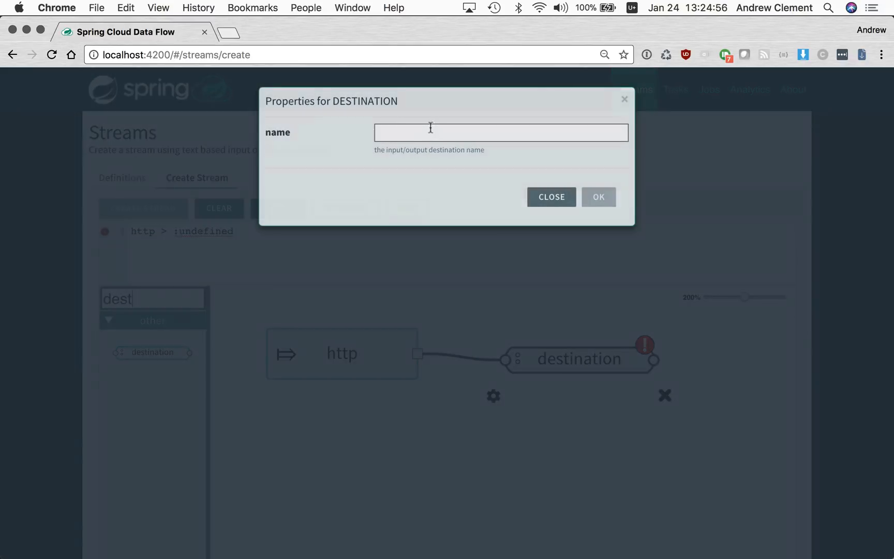
Step: Name both destinations sharedData
type("sharedData")
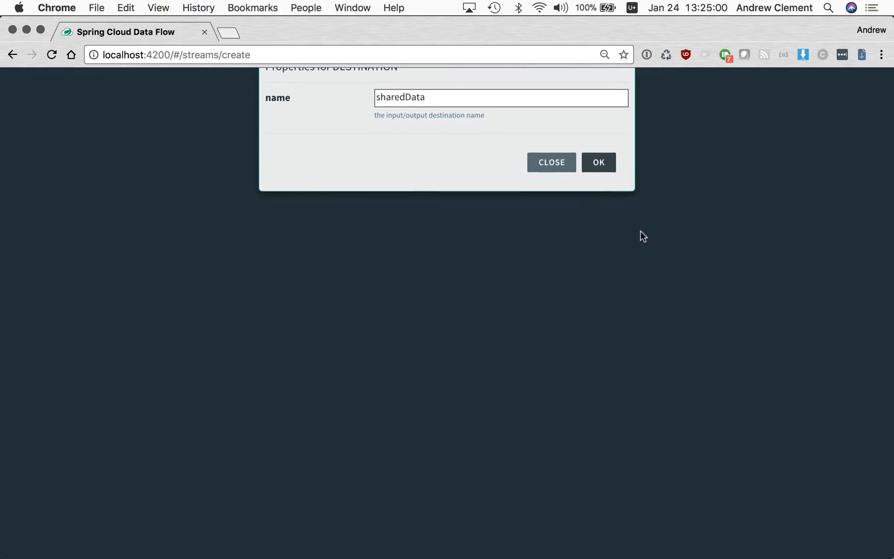
left_click(598, 162)
type("s")
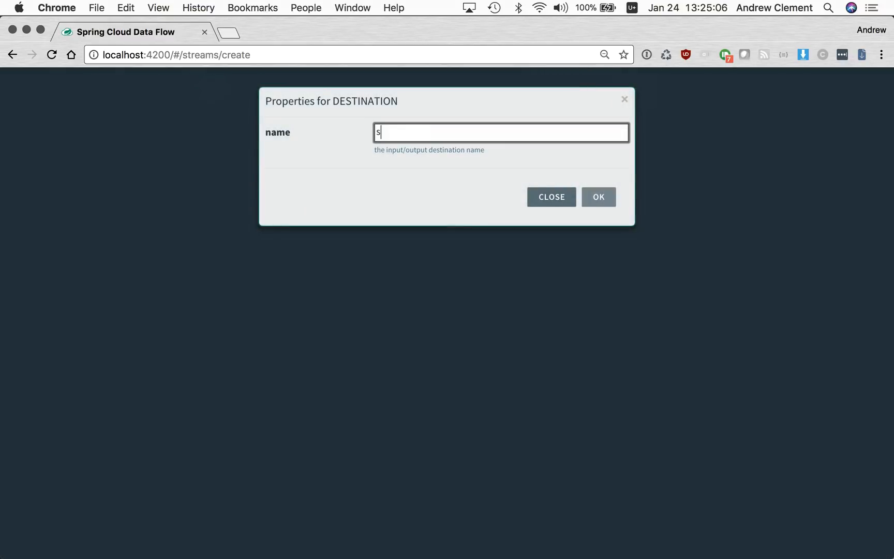
type("haredData")
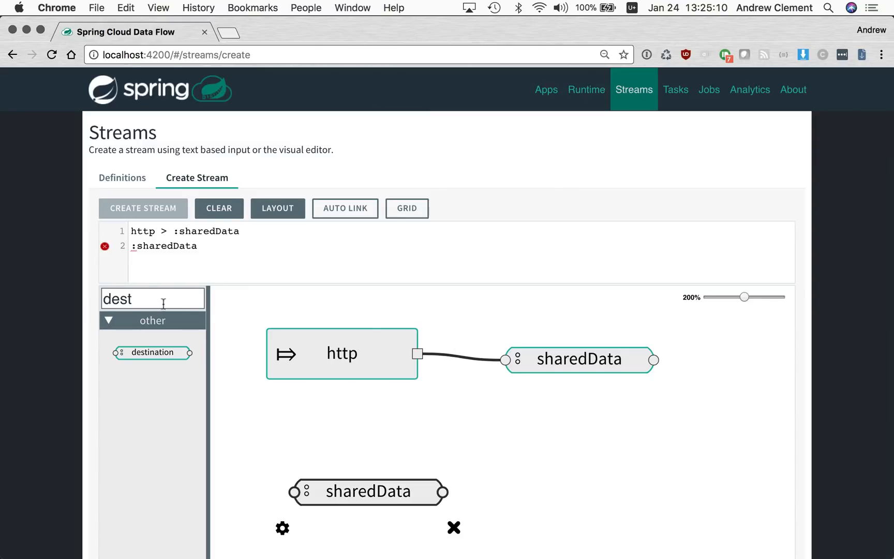
Step: Place a file sink right of the lower sharedData destination and connect it
type("file")
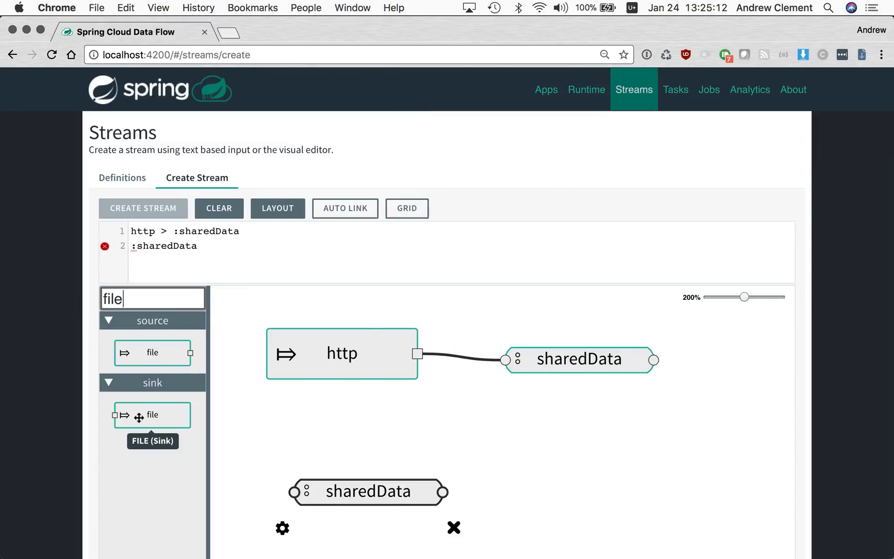
left_click_drag(152, 415, 591, 487)
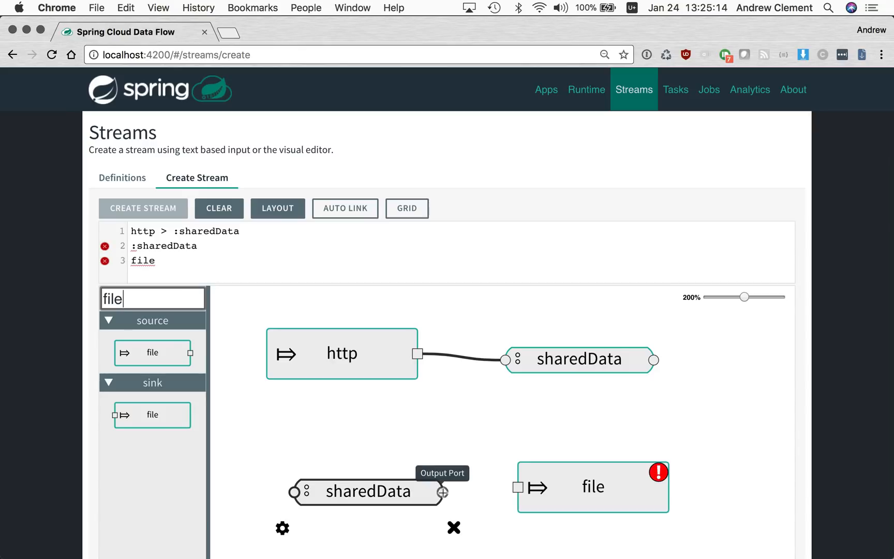
left_click_drag(443, 491, 518, 488)
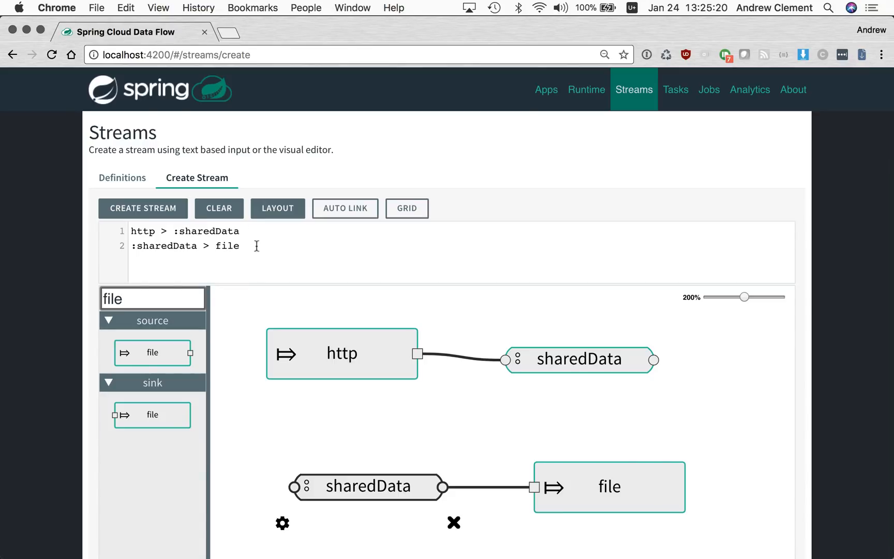
mouse_move(601, 363)
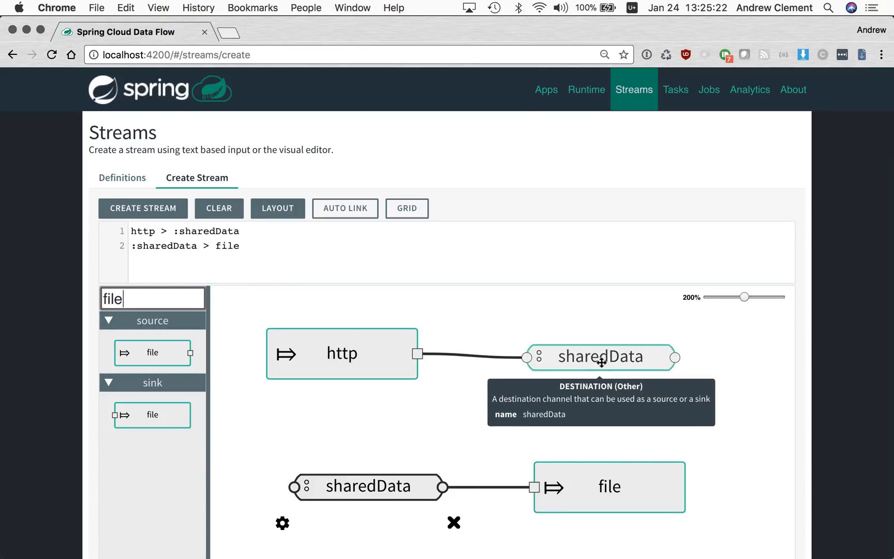
mouse_move(609, 384)
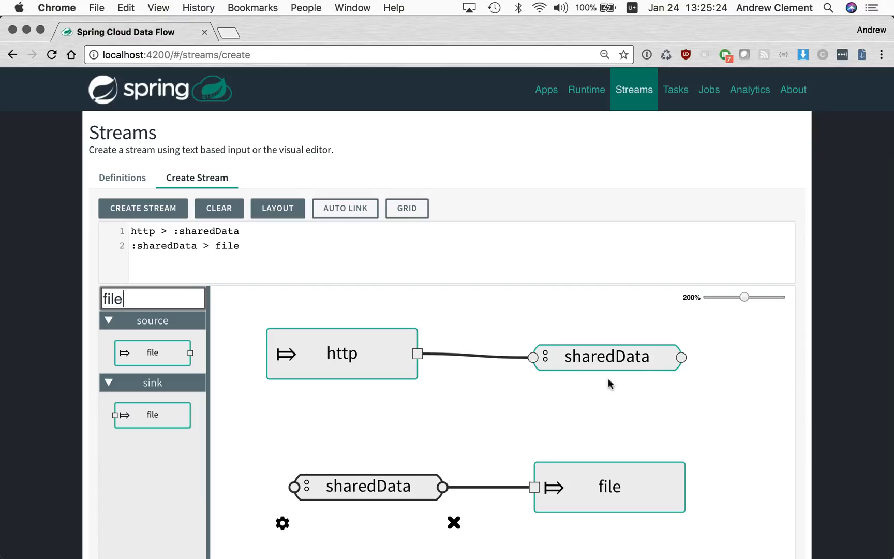
mouse_move(464, 453)
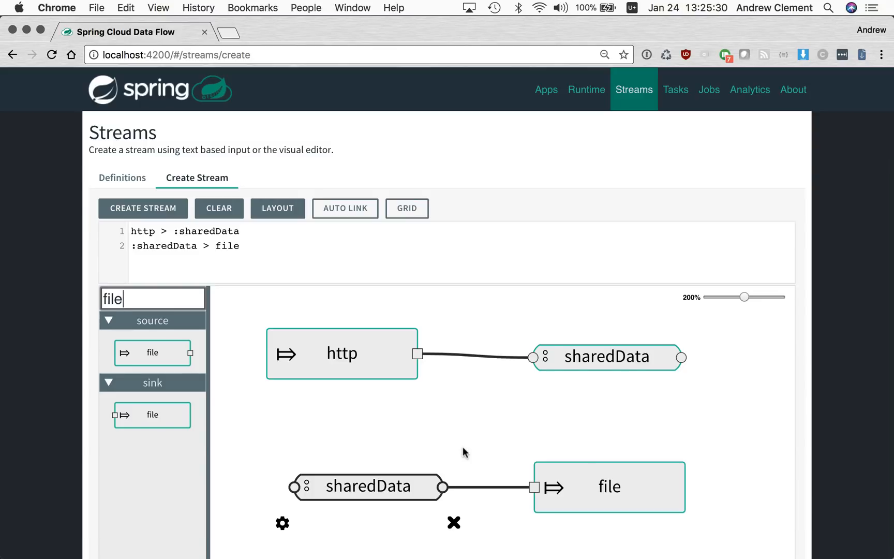
mouse_move(377, 486)
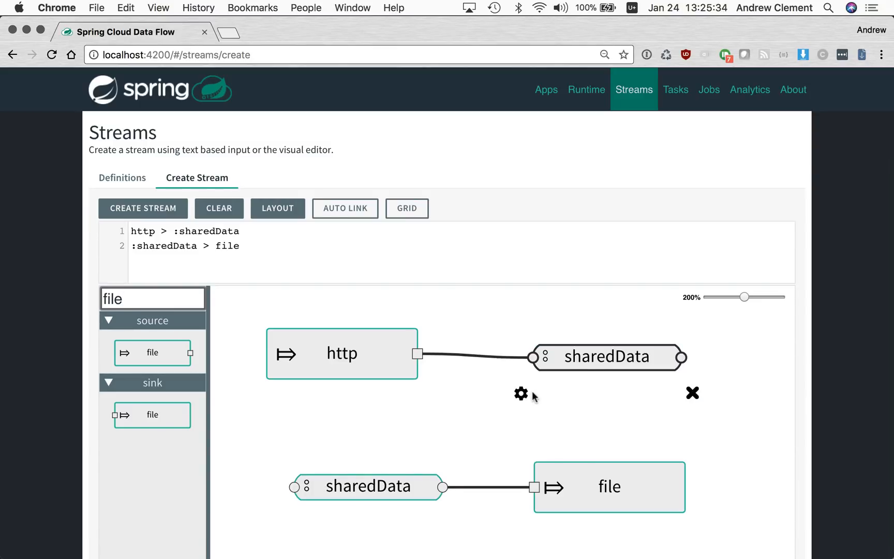
Step: View the sharedData destination's properties and close them without changes
left_click(520, 394)
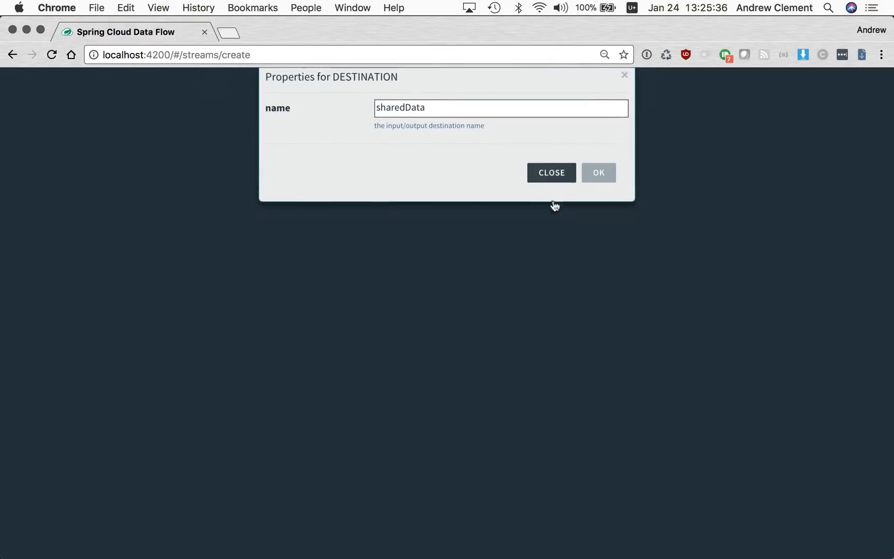
left_click(551, 172)
type("file")
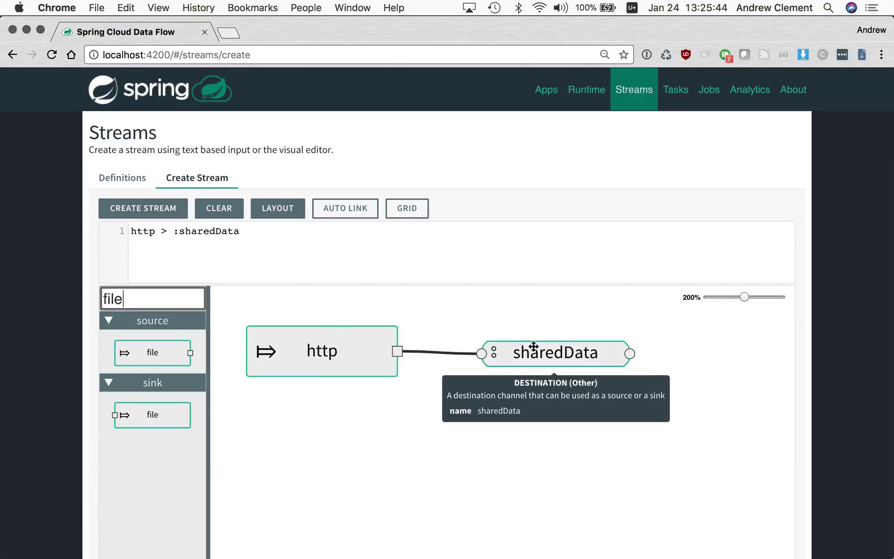
Step: Connect sharedData to the file sink, giving http > :sharedData and :sharedData > file
left_click_drag(152, 414, 728, 356)
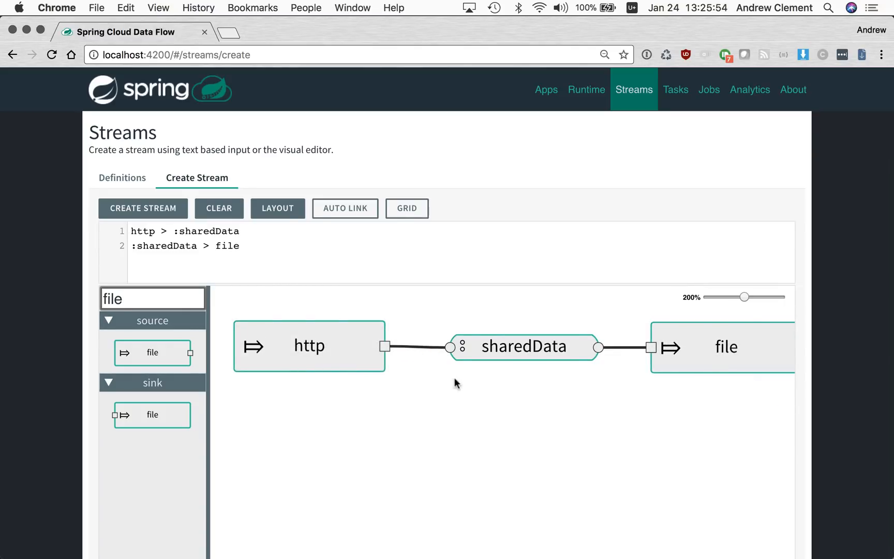
mouse_move(586, 448)
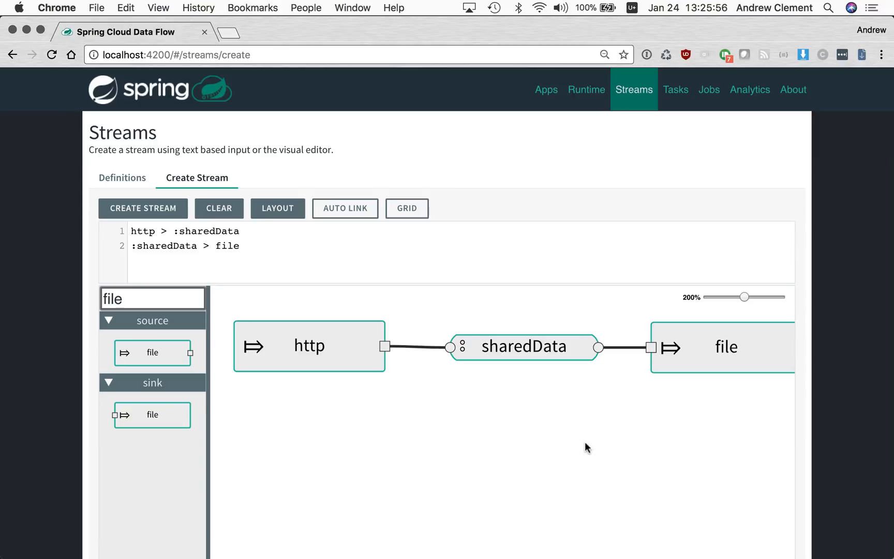
mouse_move(127, 232)
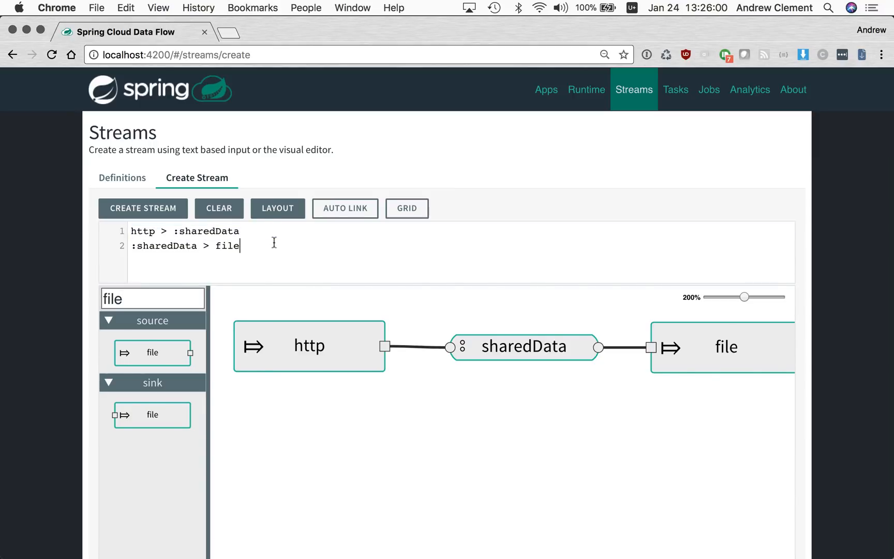
mouse_move(741, 356)
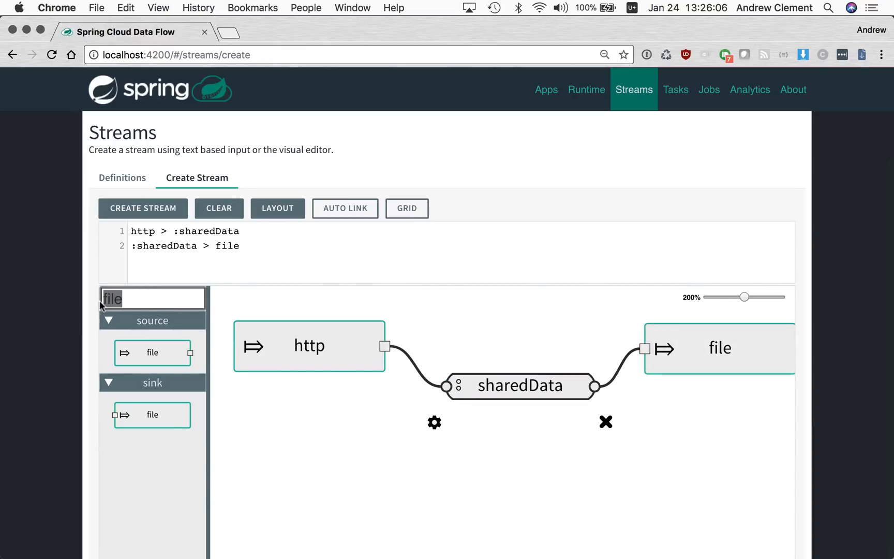
Step: Add a jdbc source into sharedData and a cassandra sink fed from sharedData
type("jdbc")
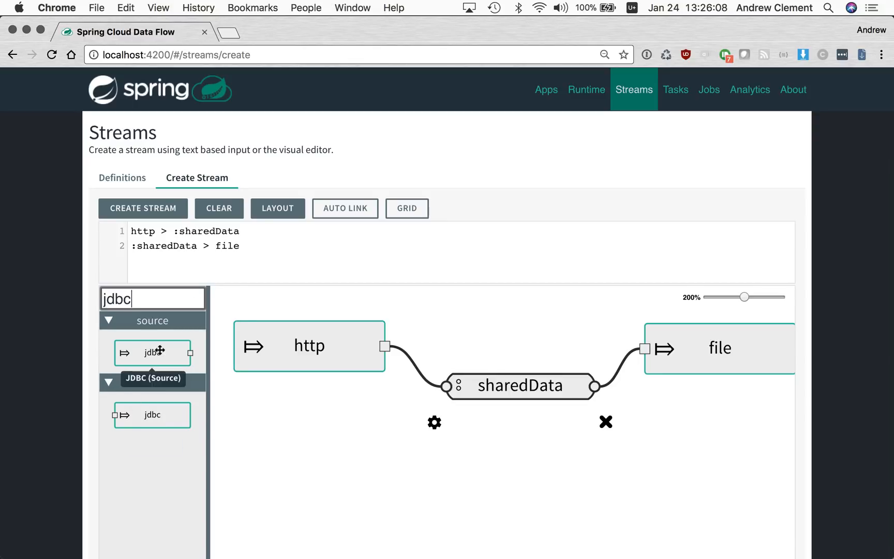
left_click_drag(152, 351, 340, 452)
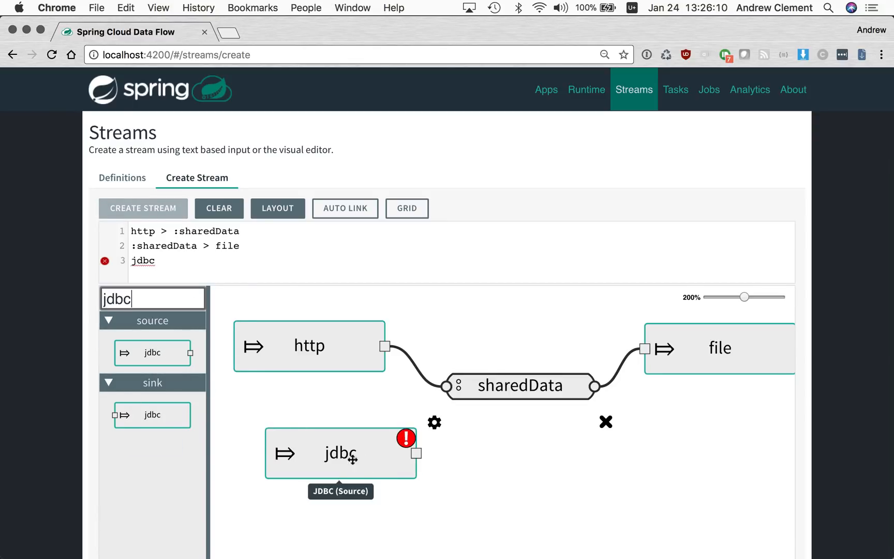
left_click_drag(416, 453, 445, 387)
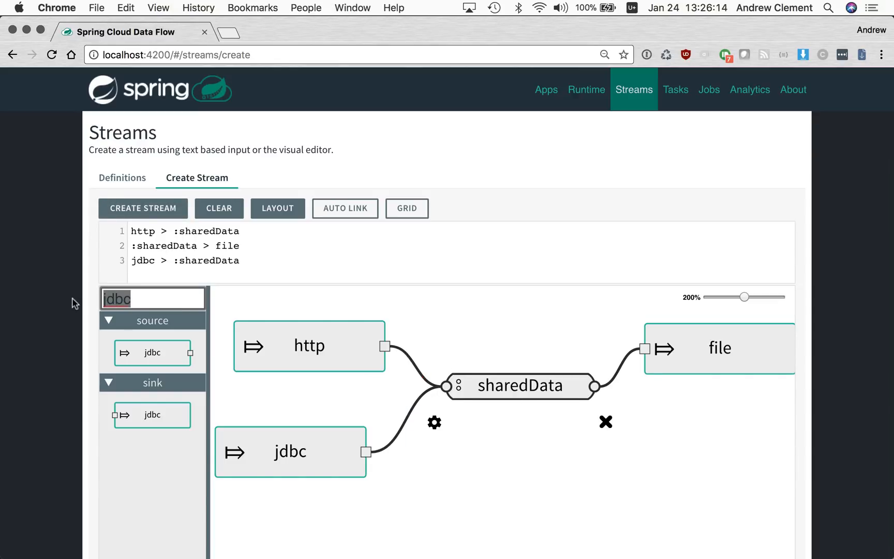
type("cassandra")
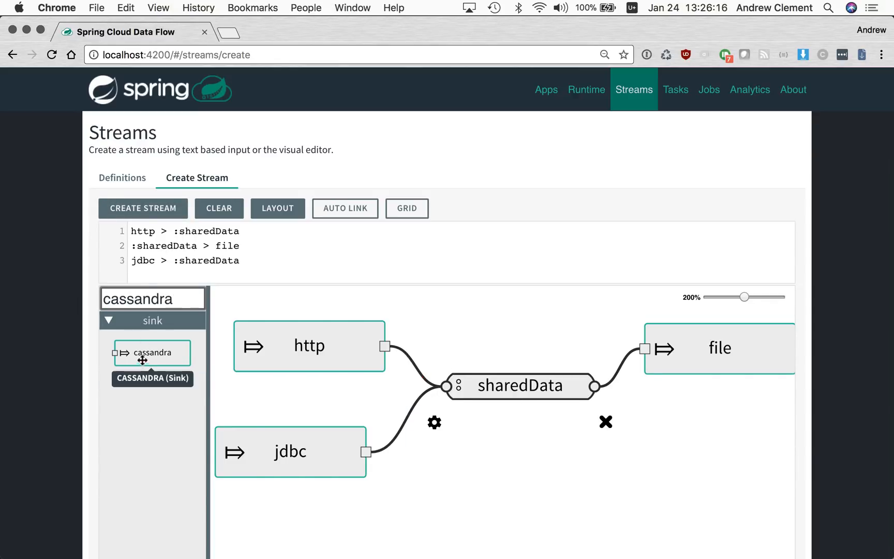
left_click_drag(153, 352, 736, 449)
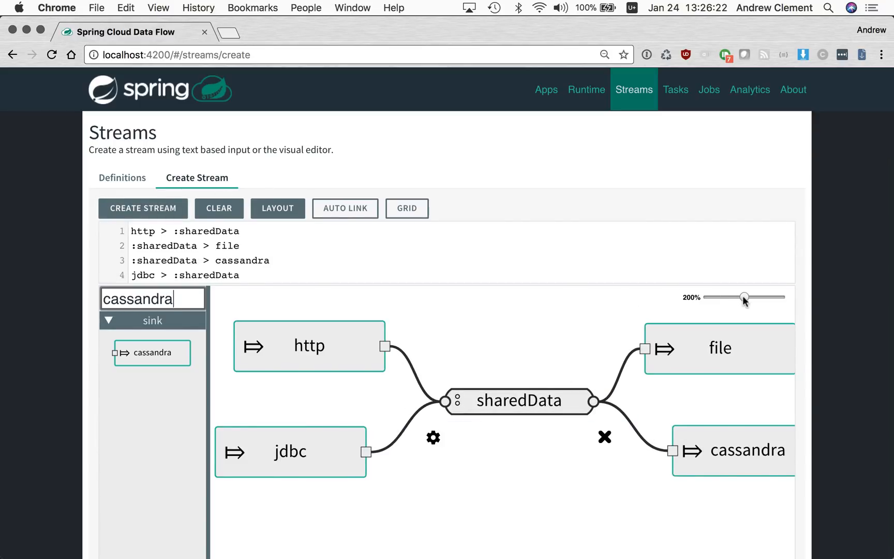
Step: Zoom the canvas out to 170% so the whole graph fits
left_click_drag(744, 297, 738, 297)
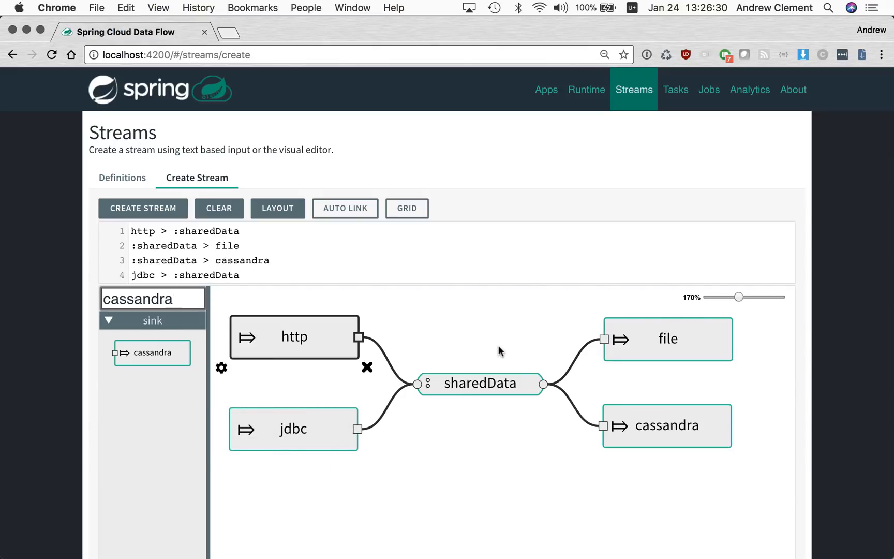
mouse_move(523, 359)
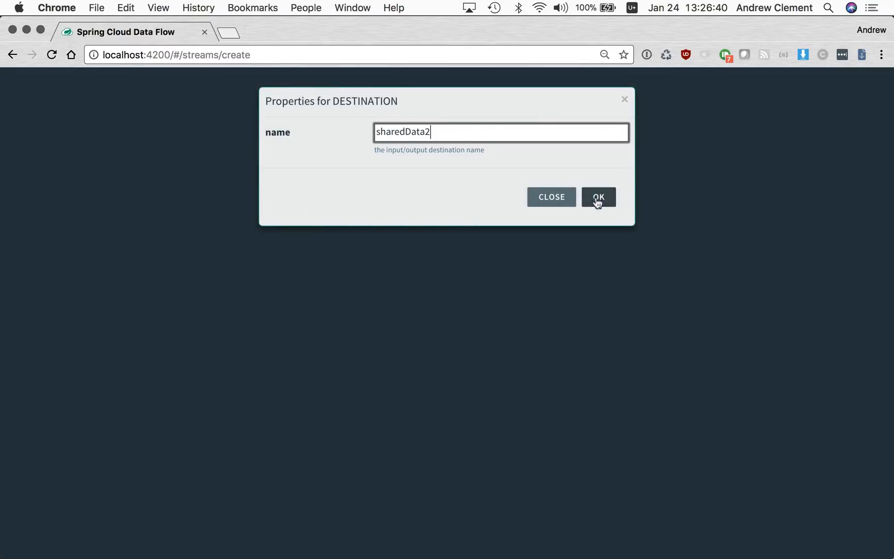
left_click(598, 196)
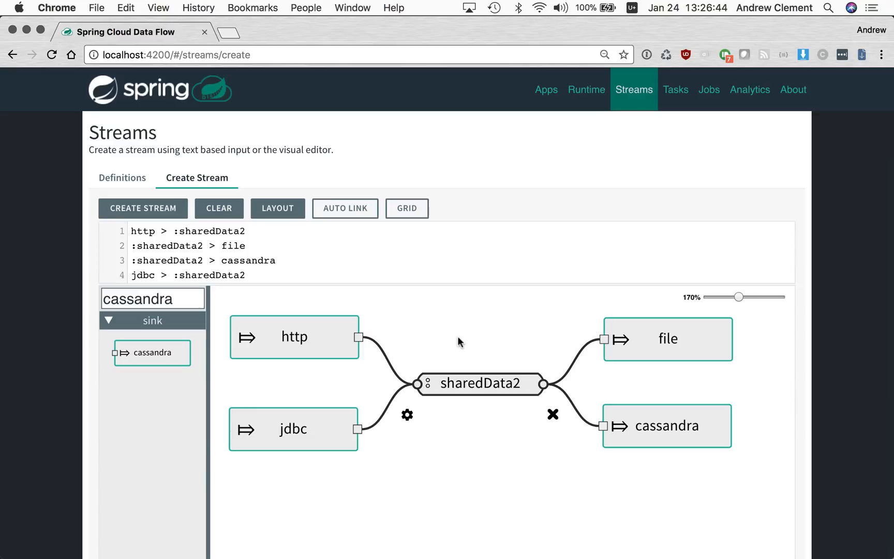
mouse_move(468, 383)
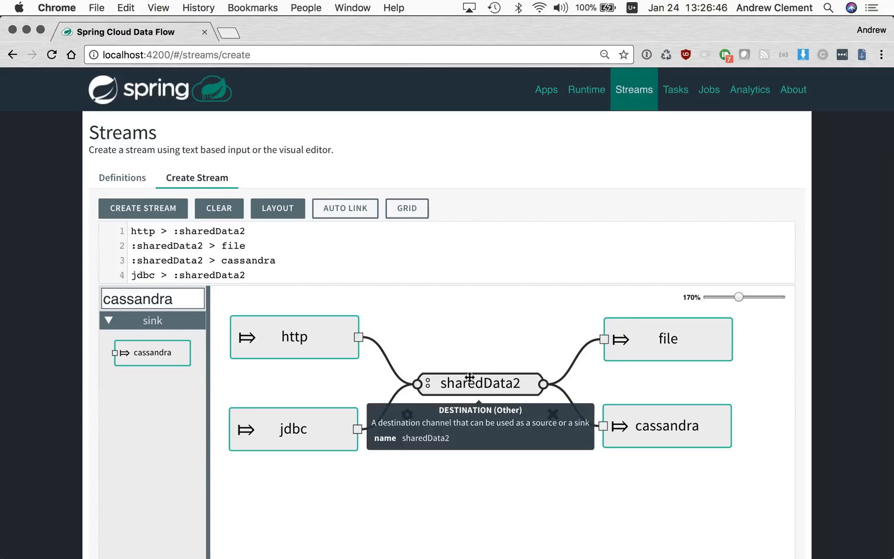
mouse_move(461, 406)
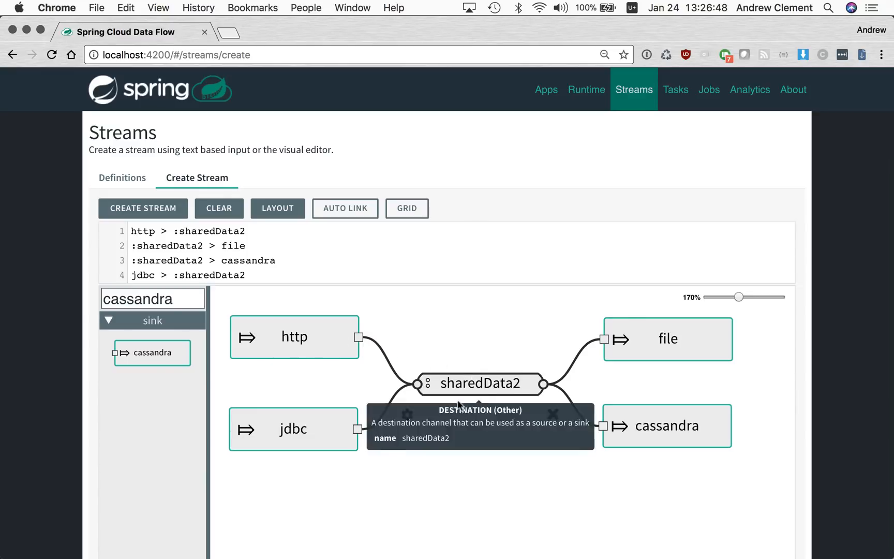
mouse_move(472, 399)
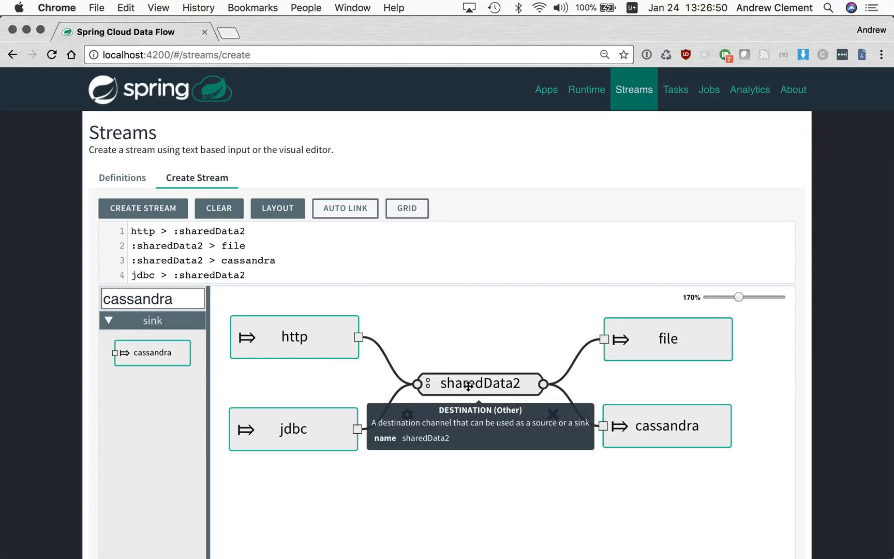
mouse_move(541, 381)
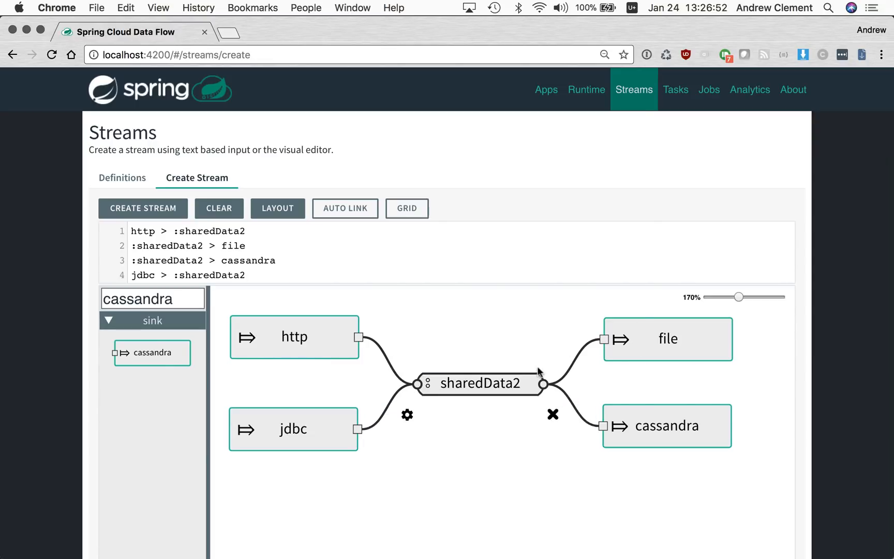
mouse_move(664, 431)
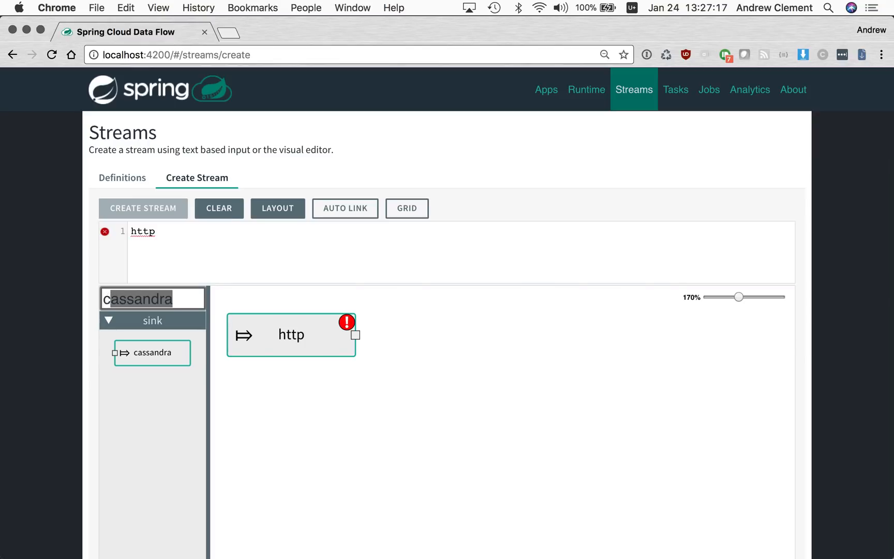
Step: Place a file sink linked to http and move it further right
type("file")
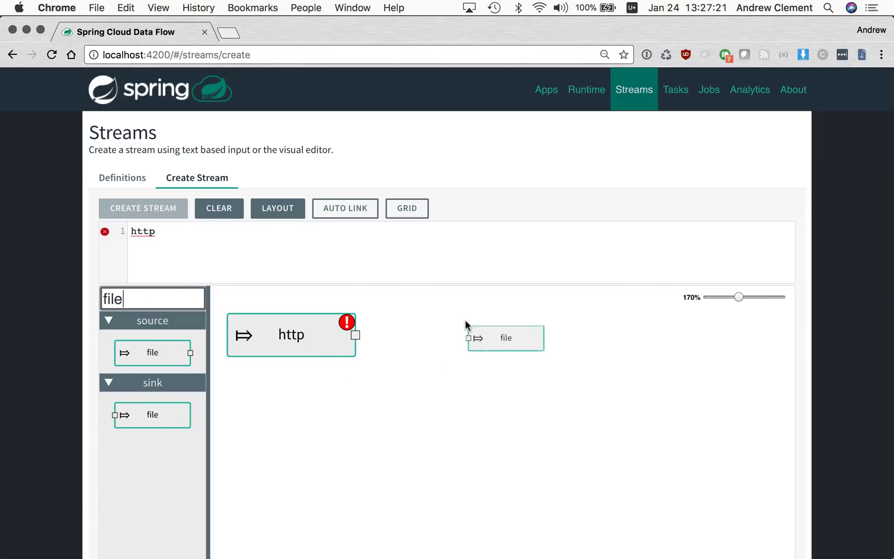
left_click_drag(354, 335, 468, 341)
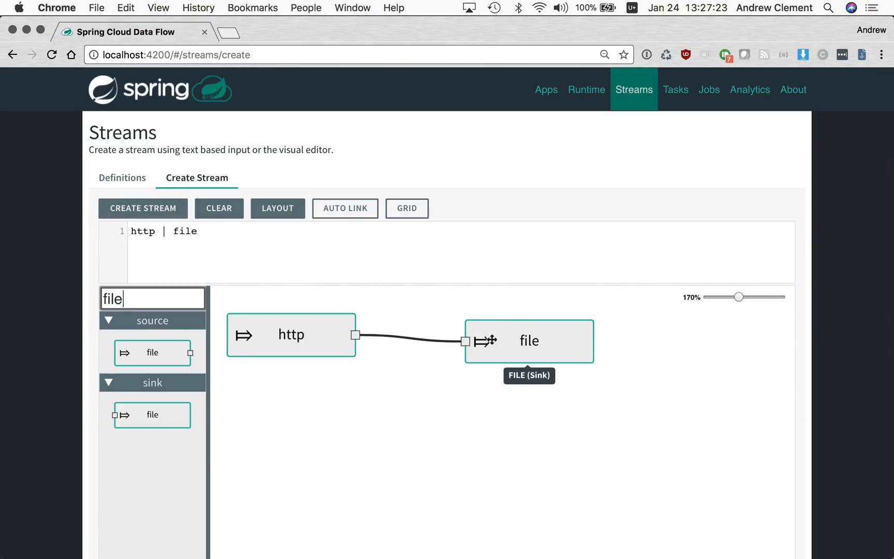
left_click_drag(528, 340, 589, 334)
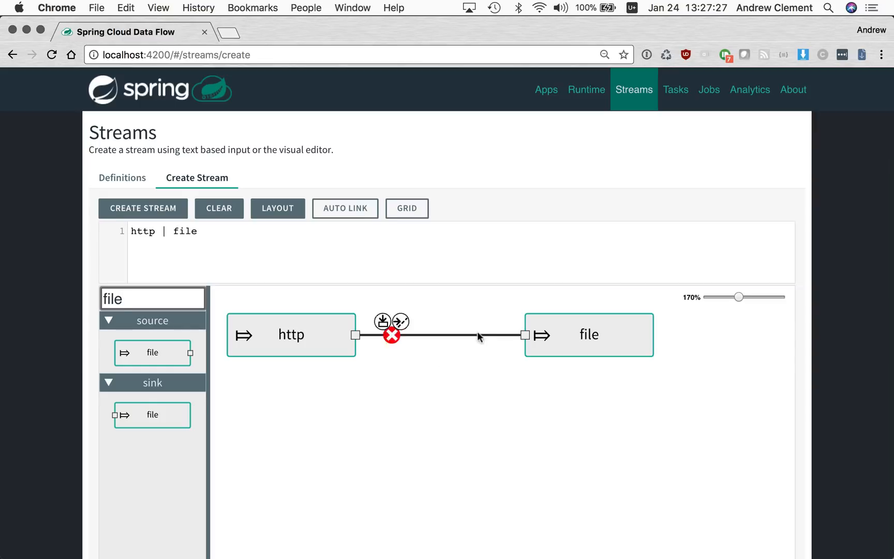
mouse_move(439, 388)
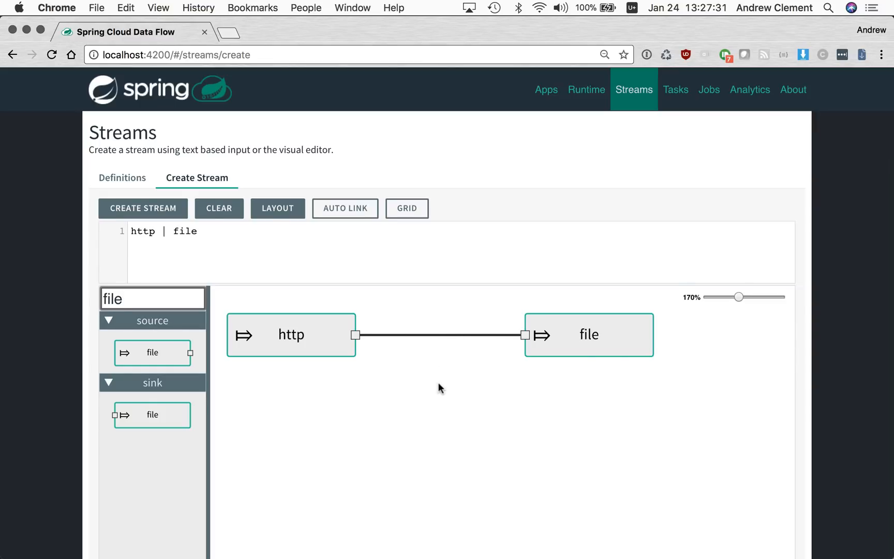
mouse_move(437, 339)
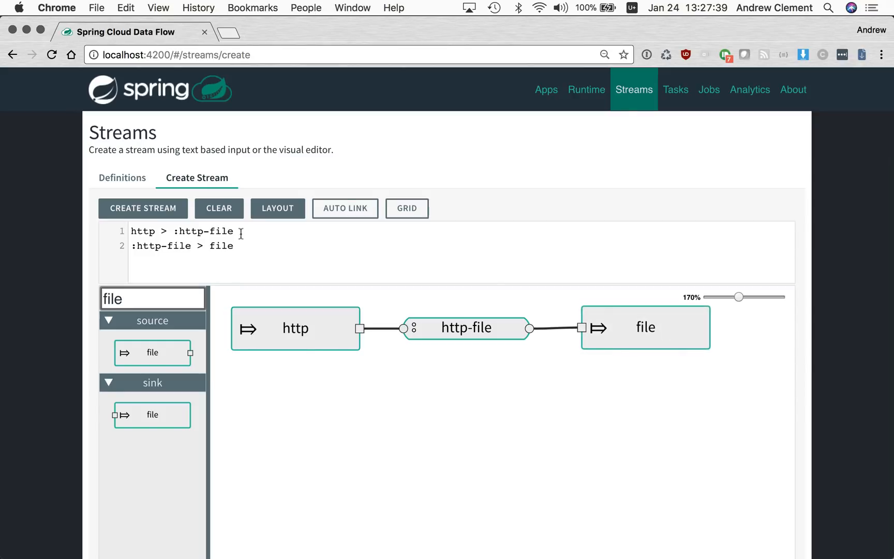
mouse_move(155, 406)
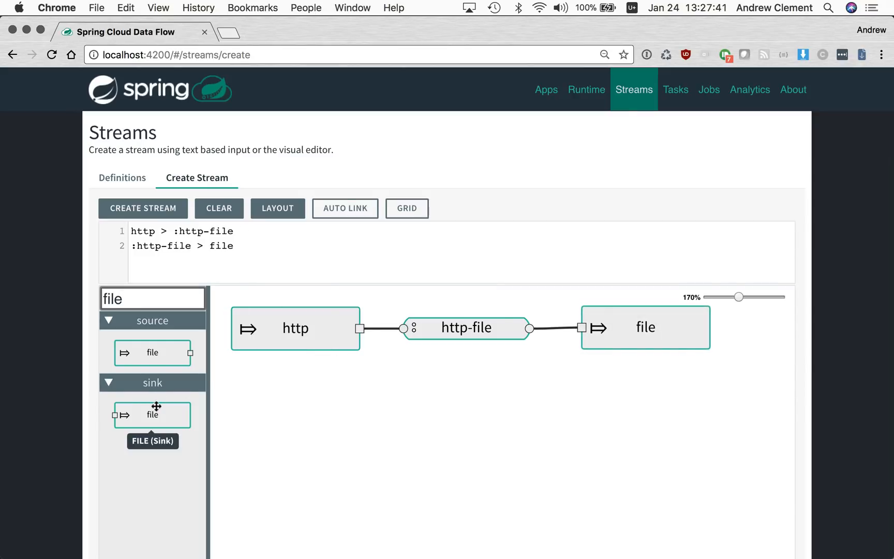
Step: Add and link a second file sink, delete it, and move file closer to http
left_click_drag(153, 414, 717, 417)
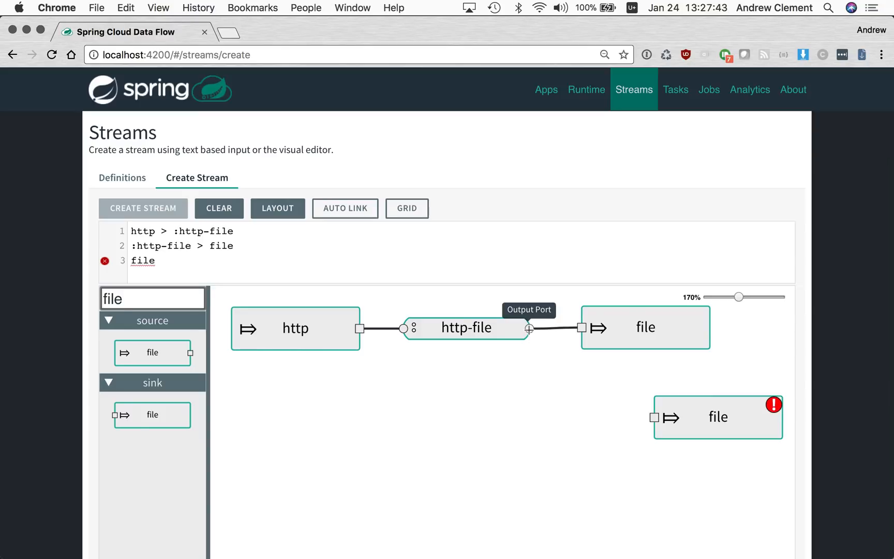
left_click_drag(527, 328, 654, 416)
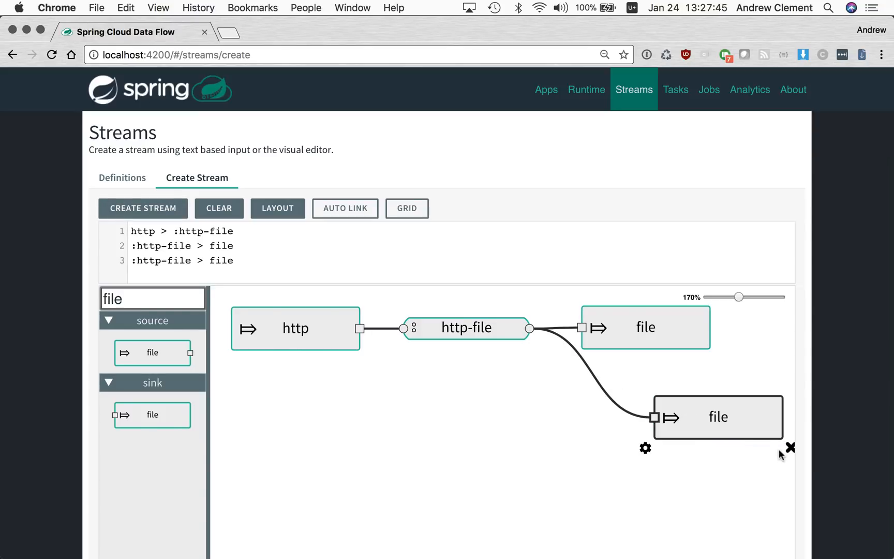
left_click(791, 446)
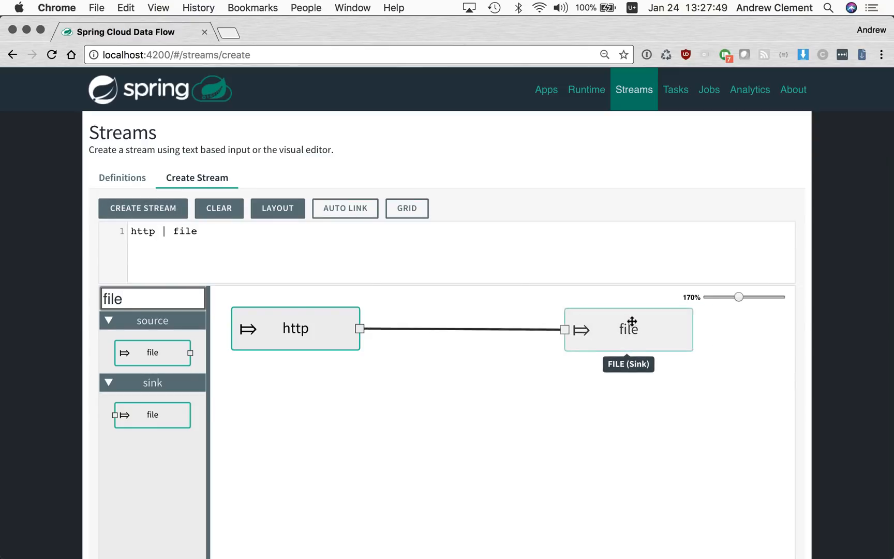
left_click_drag(627, 329, 606, 328)
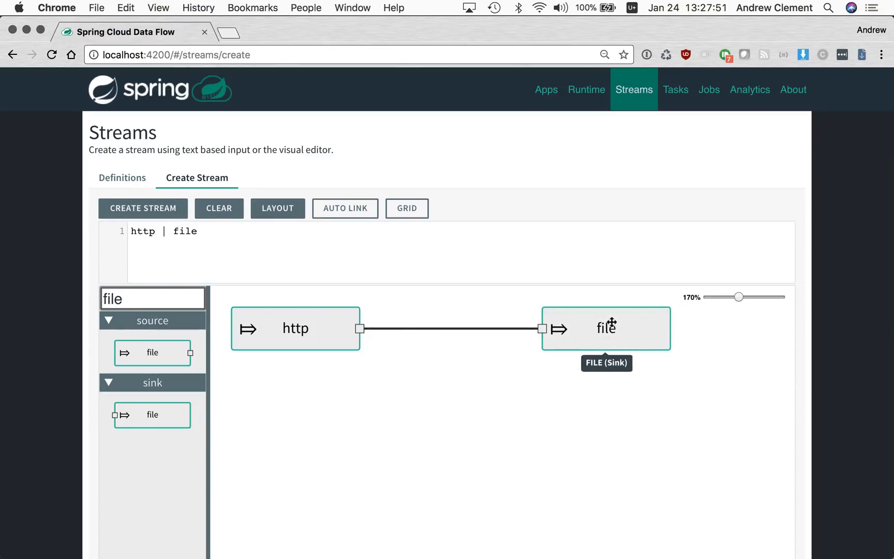
mouse_move(567, 316)
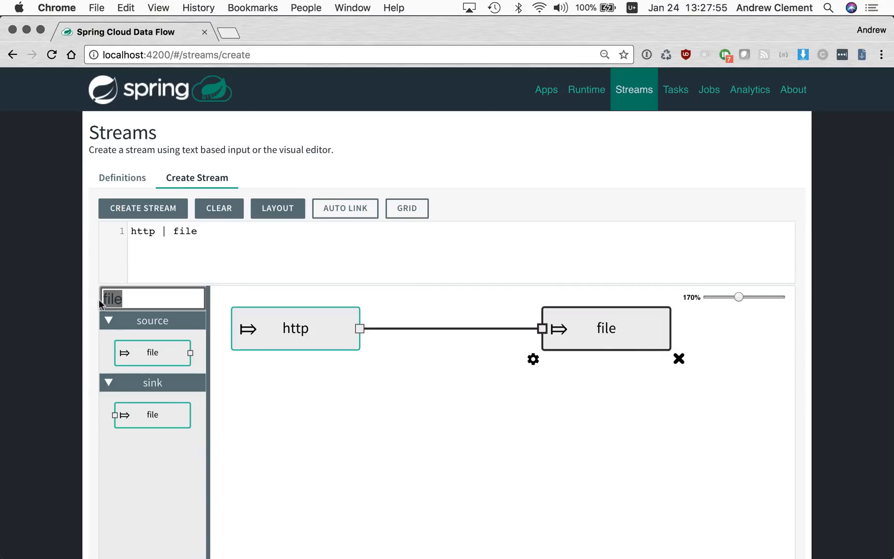
mouse_move(44, 297)
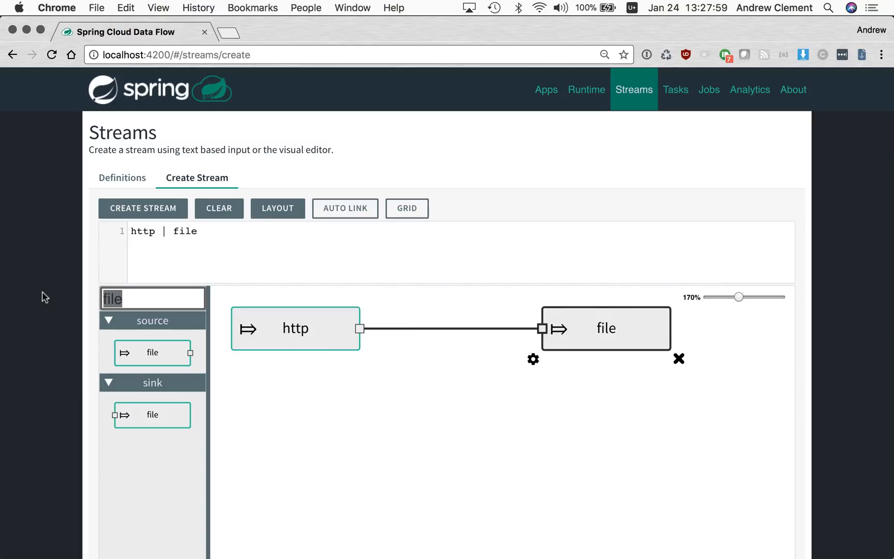
Step: Place a jdbc sink below file, tapping http as :STREAM_1.http > jdbc
type("jdbc")
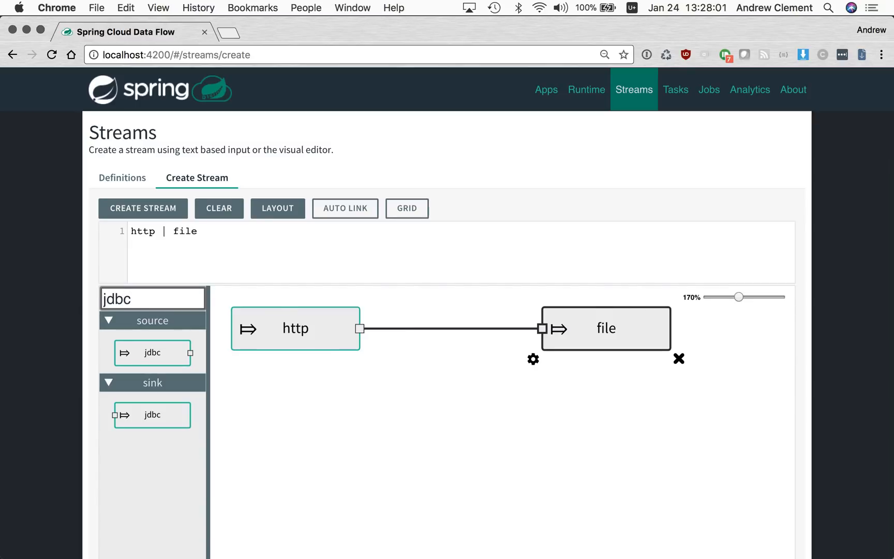
left_click_drag(152, 414, 592, 451)
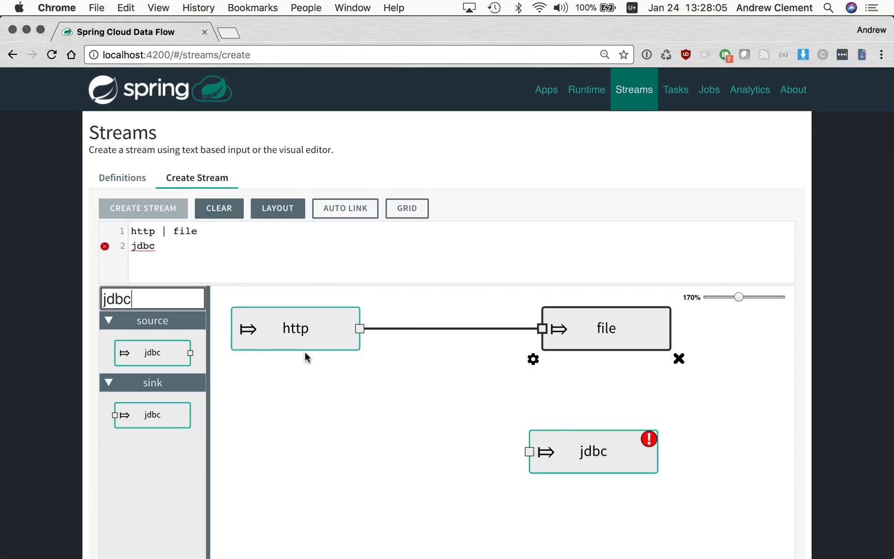
mouse_move(295, 350)
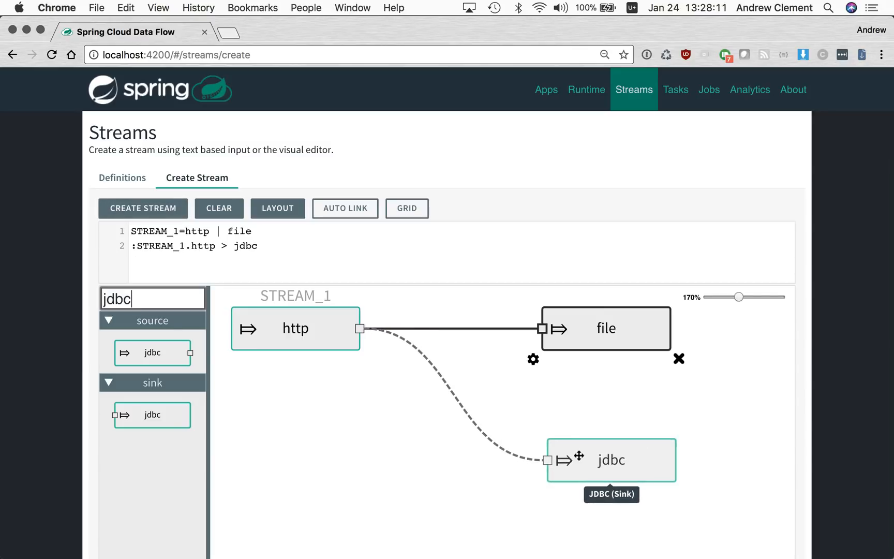
mouse_move(573, 334)
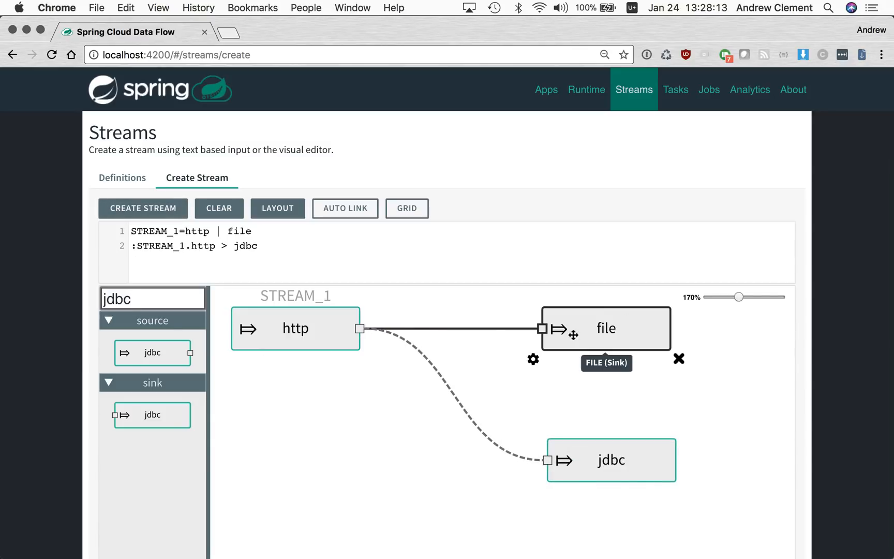
mouse_move(470, 397)
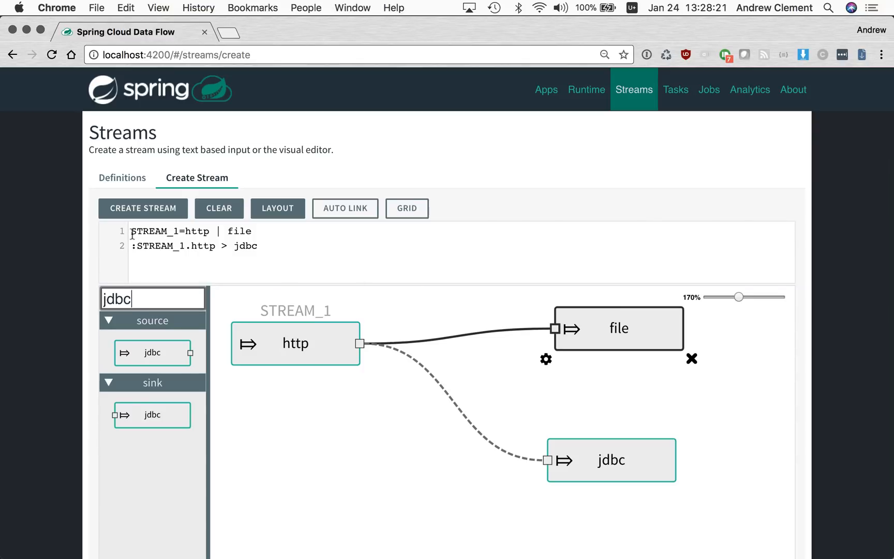
triple_click(191, 231)
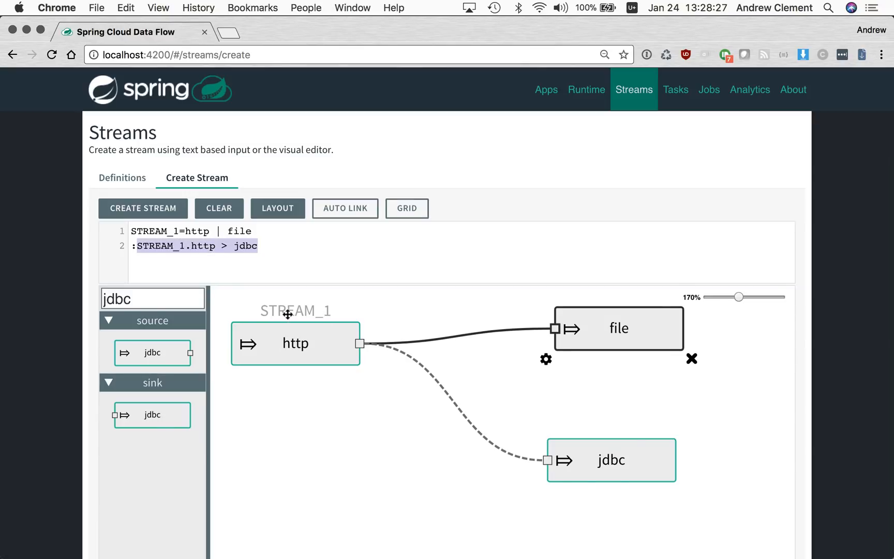
mouse_move(451, 400)
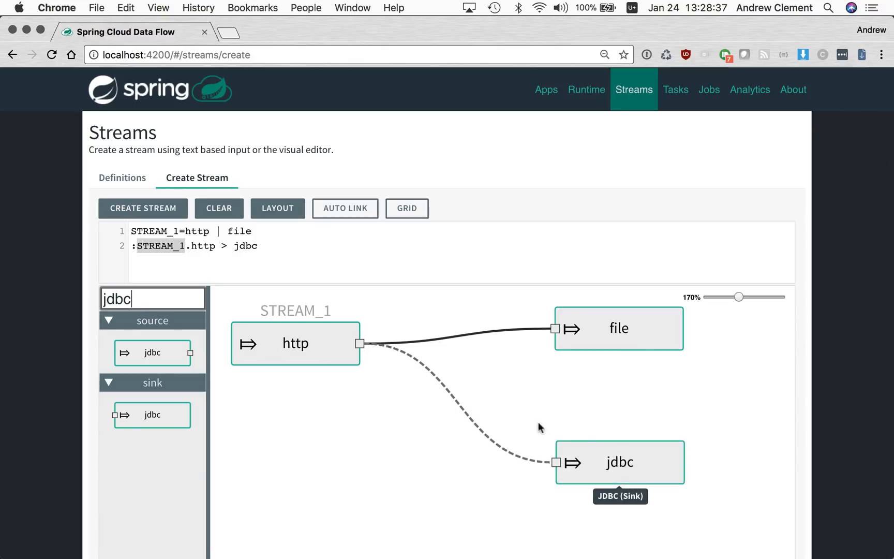
mouse_move(498, 417)
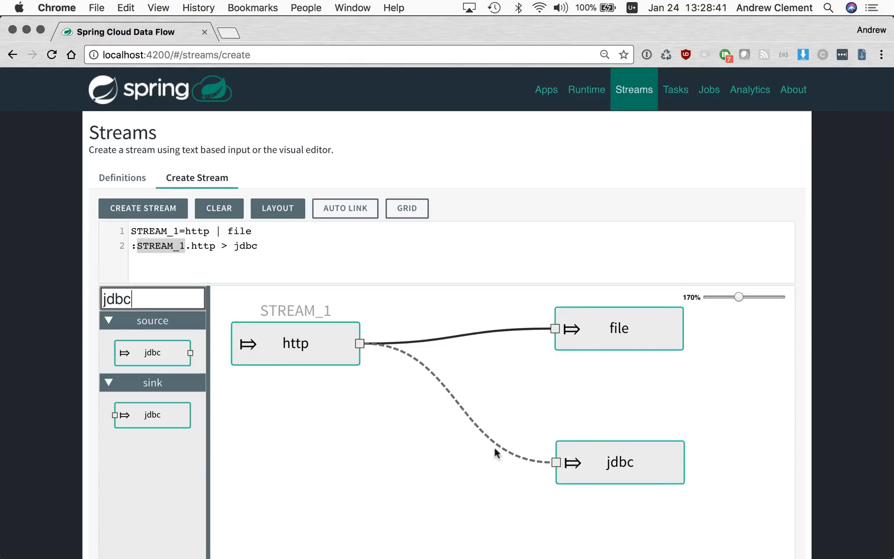
mouse_move(416, 336)
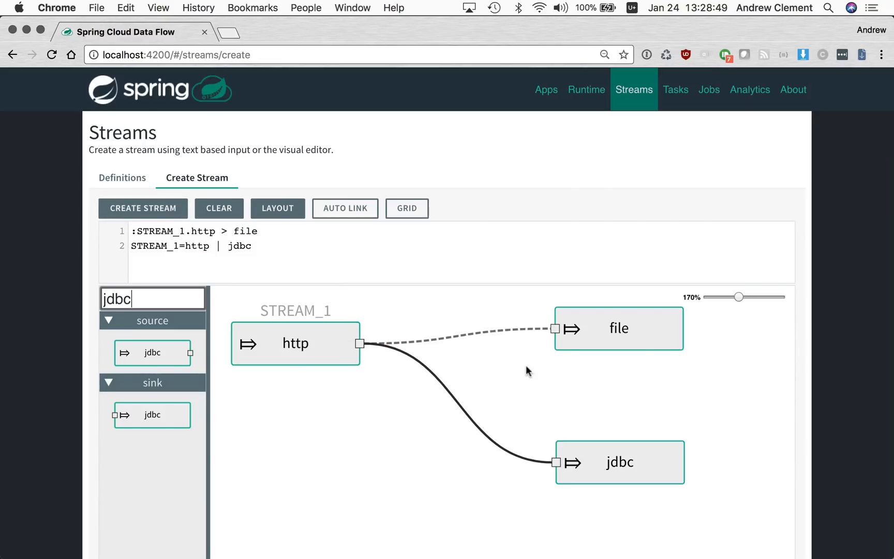
Step: Swap links so STREAM_1=http | jdbc, with file tapping via :STREAM_1.http > file
left_click_drag(619, 462, 629, 344)
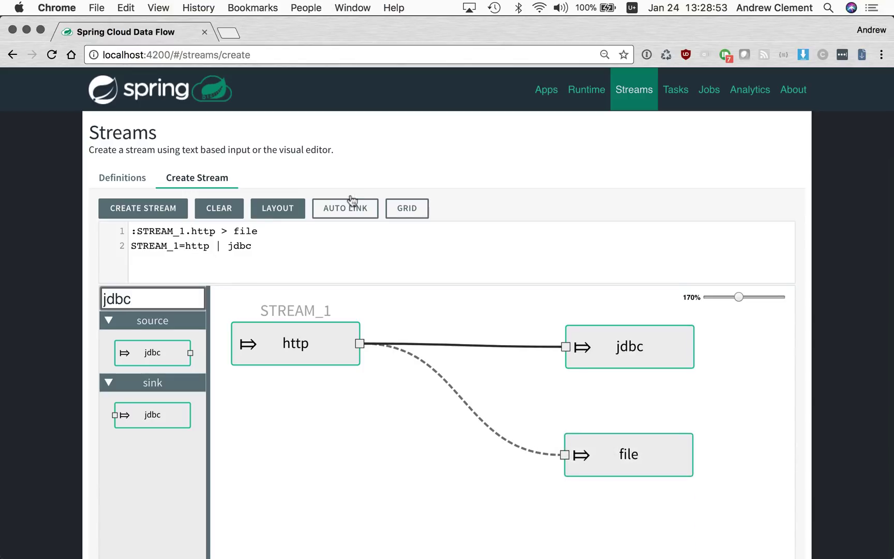
triple_click(191, 245)
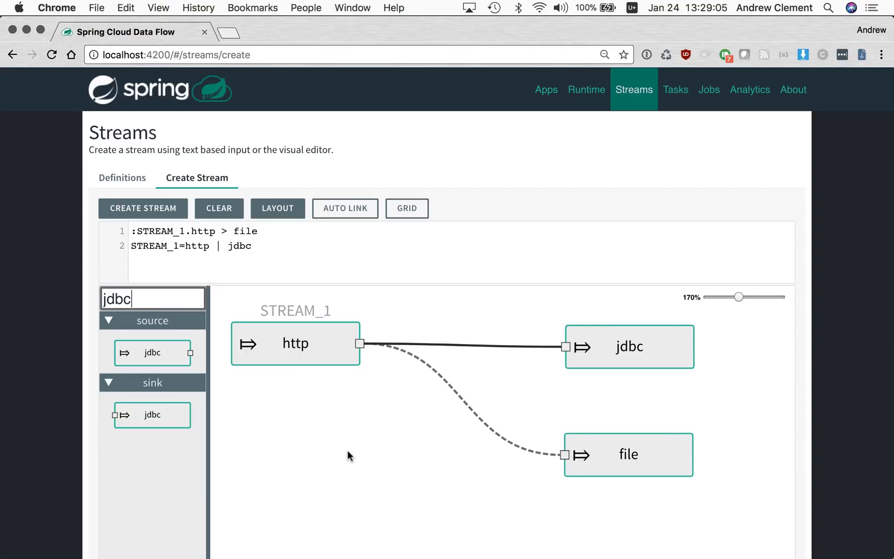
mouse_move(385, 431)
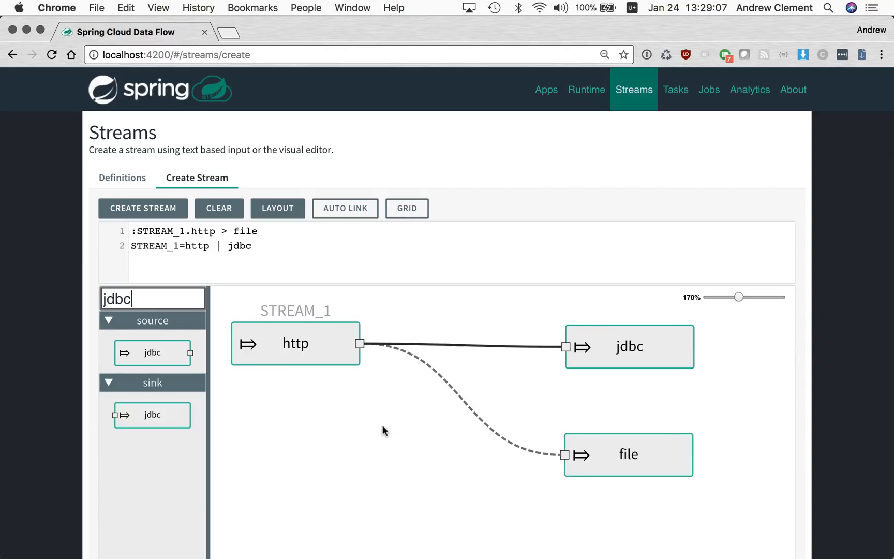